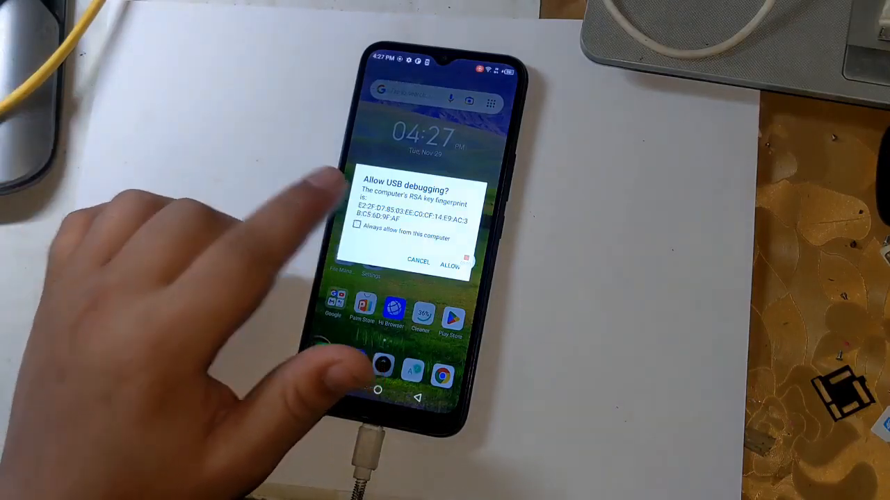
# Step: Allow USB debugging by accepting the computer's RSA key on the 'Allow USB debugging?' dialog
pyautogui.click(451, 262)
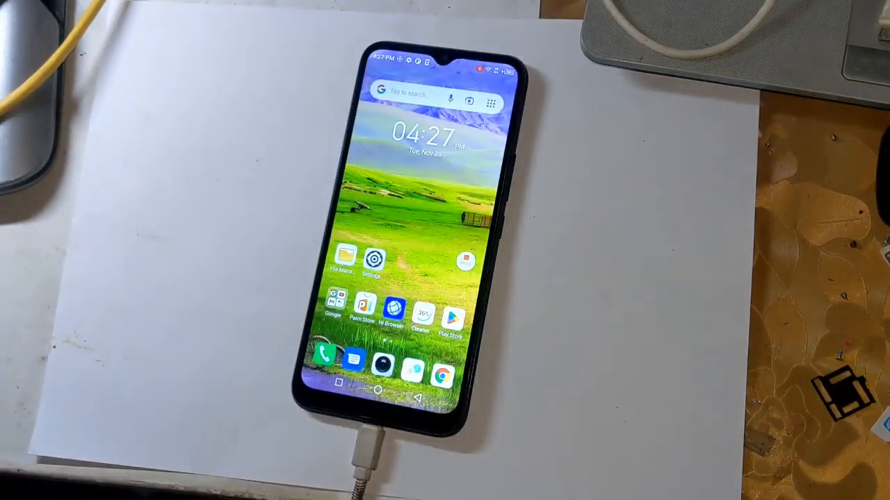